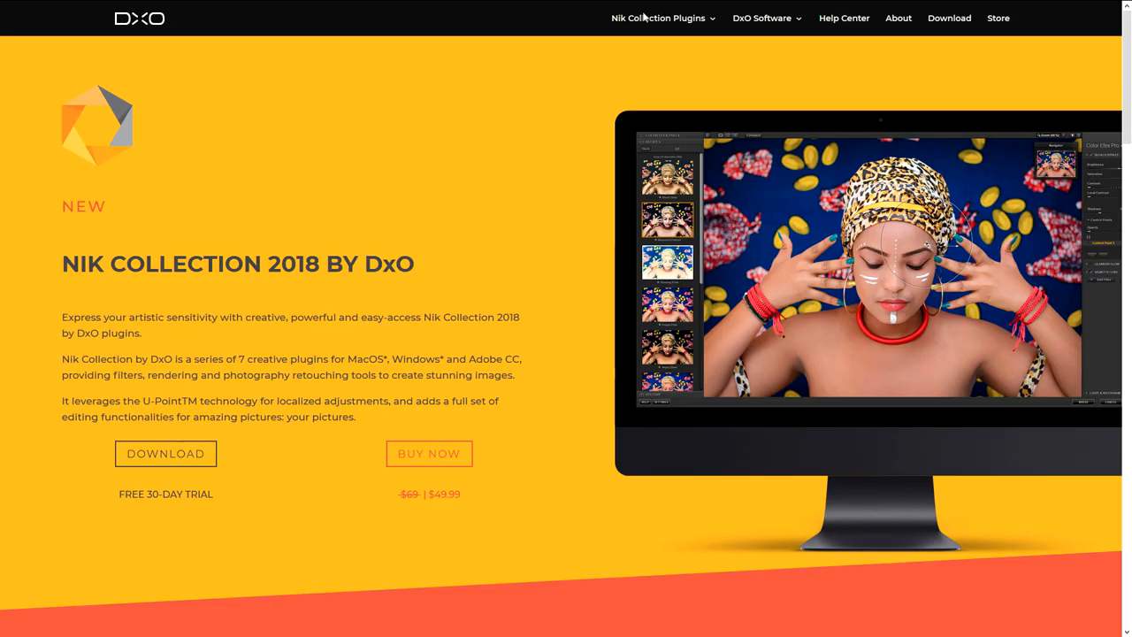
Show the Nik Collection plugins list, then bring the What's New in Nik Collection 2018 section into view.
click(658, 18)
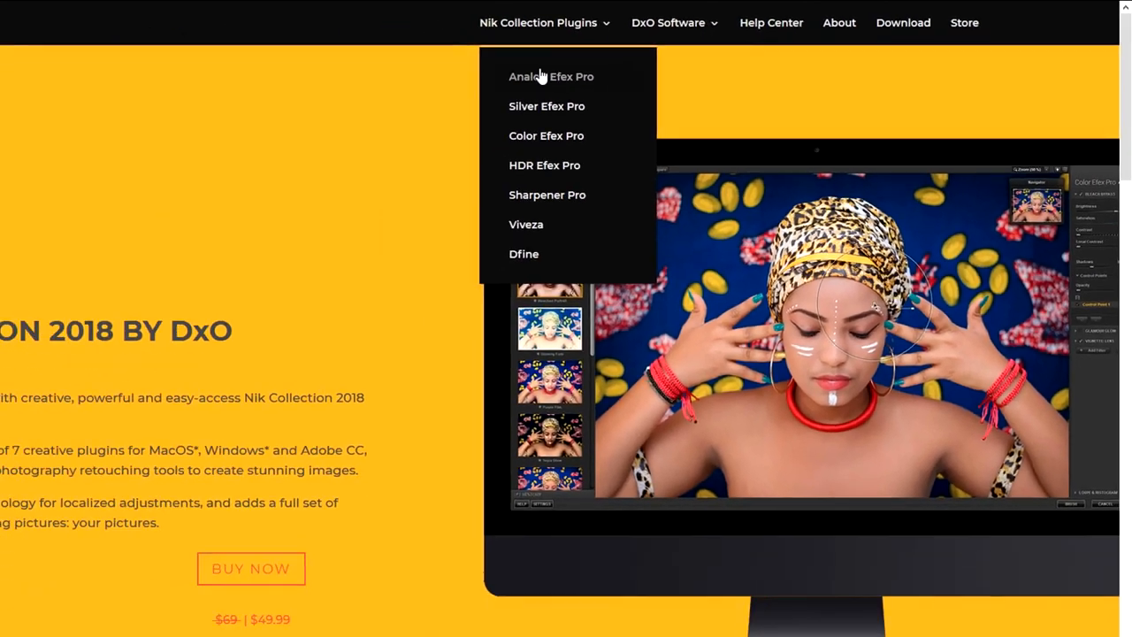
scroll(down, 3)
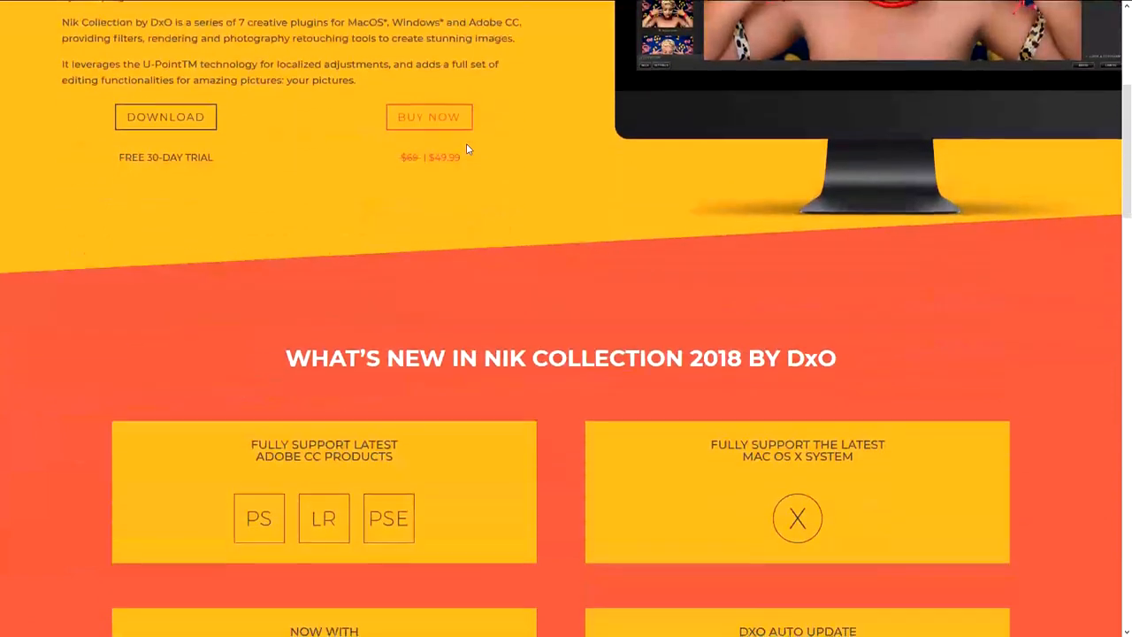
scroll(down, 3)
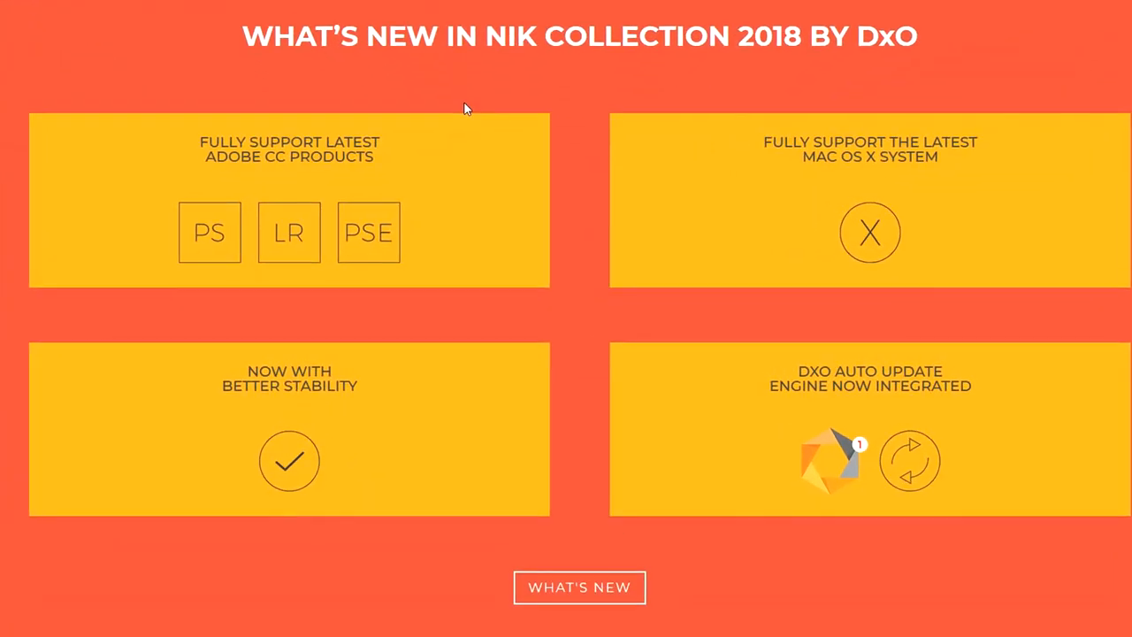
mouse_move(469, 245)
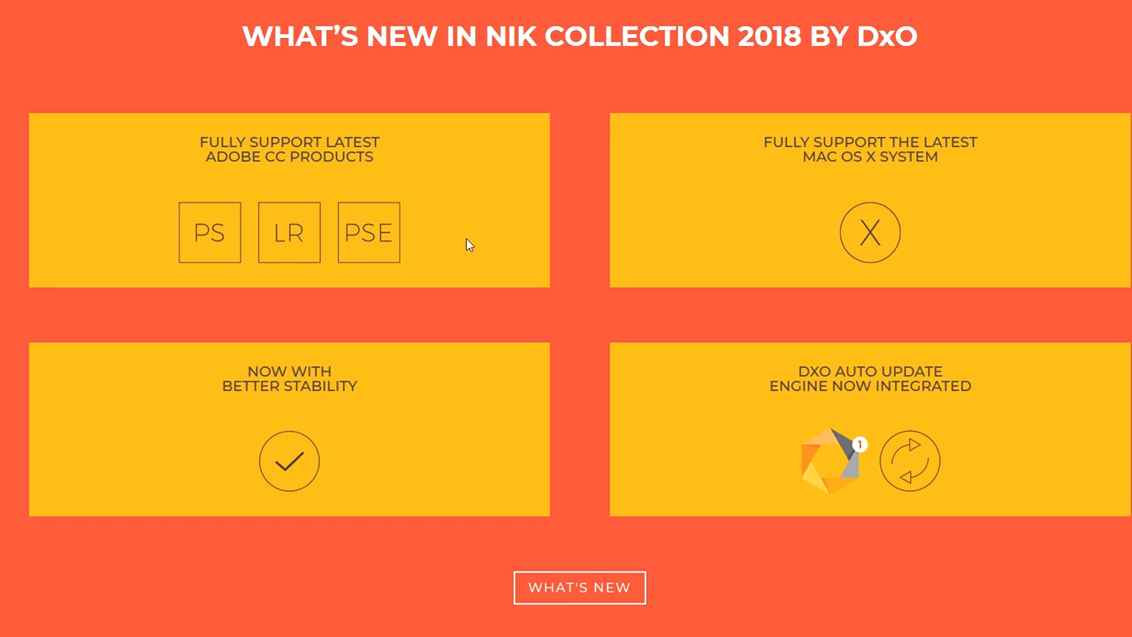
mouse_move(754, 244)
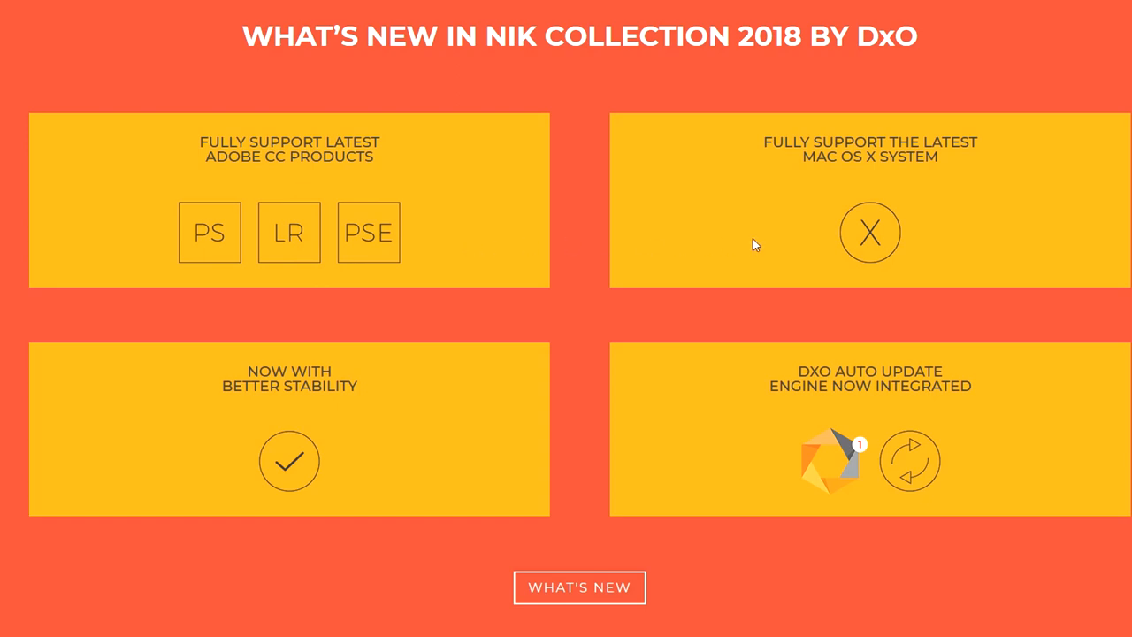
mouse_move(810, 241)
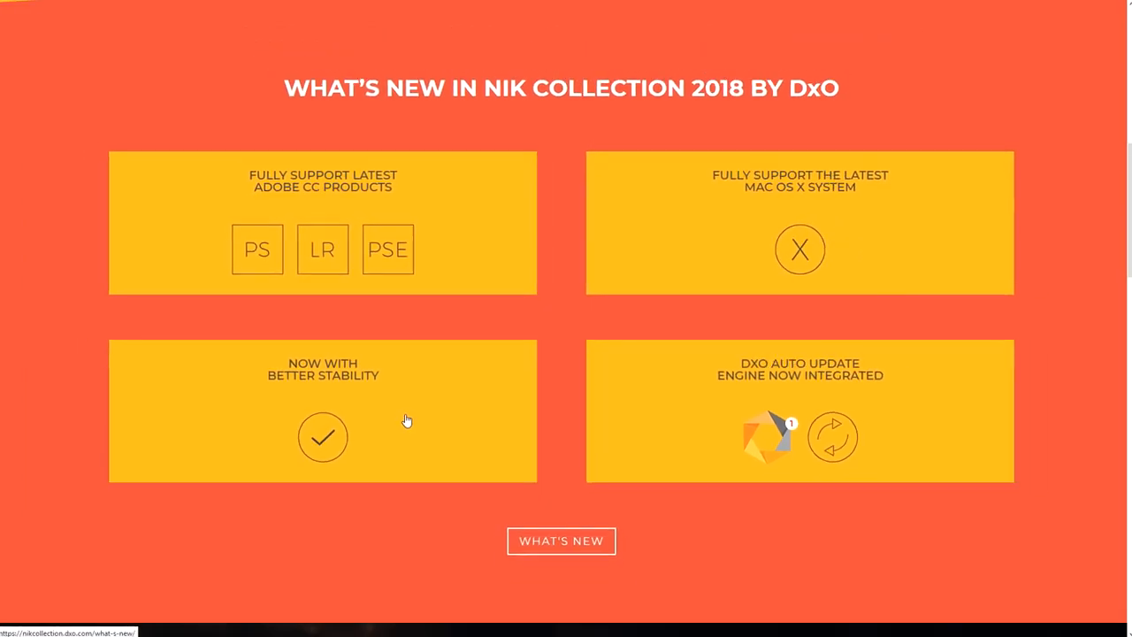
scroll(down, 3)
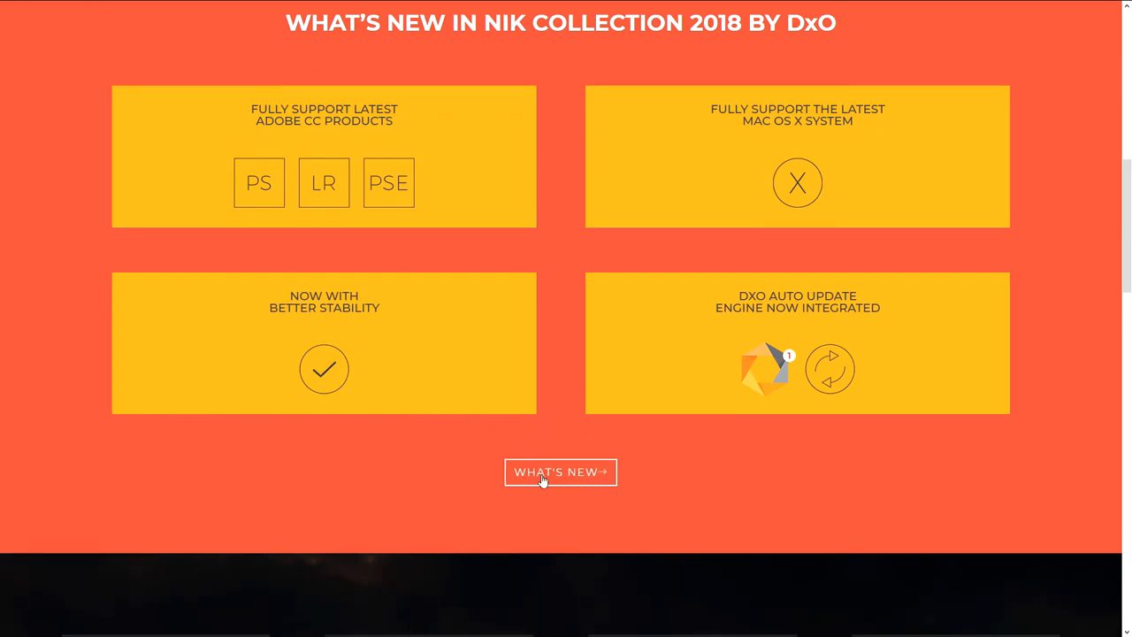
Read through the What's New page's Windows/Mac compatibility and Adobe Creative Cloud support sections.
click(560, 470)
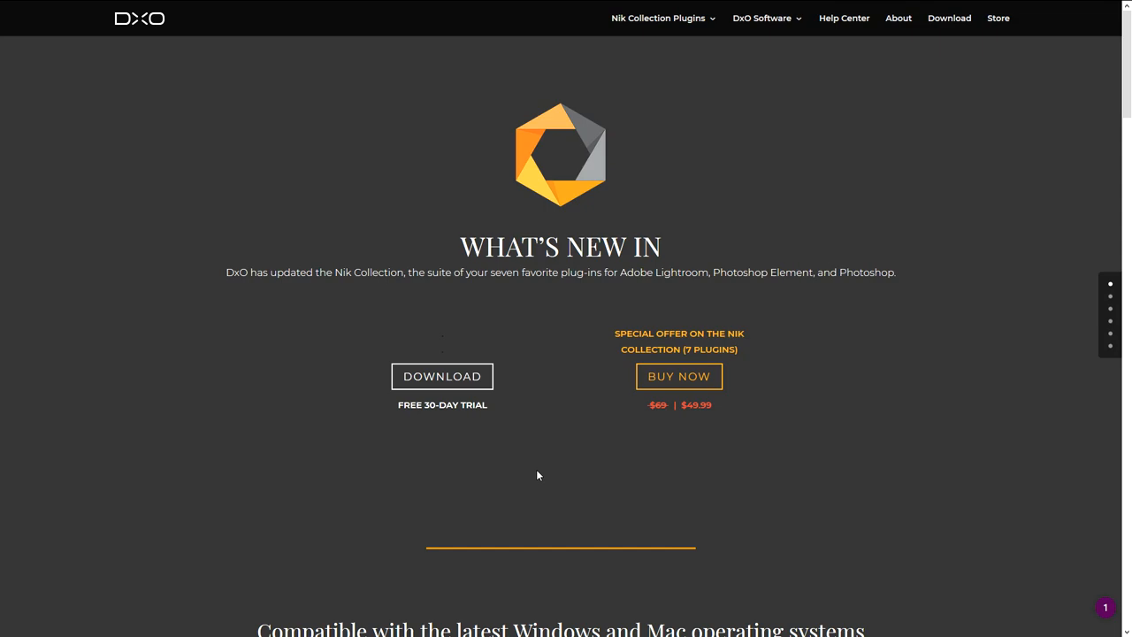
scroll(down, 3)
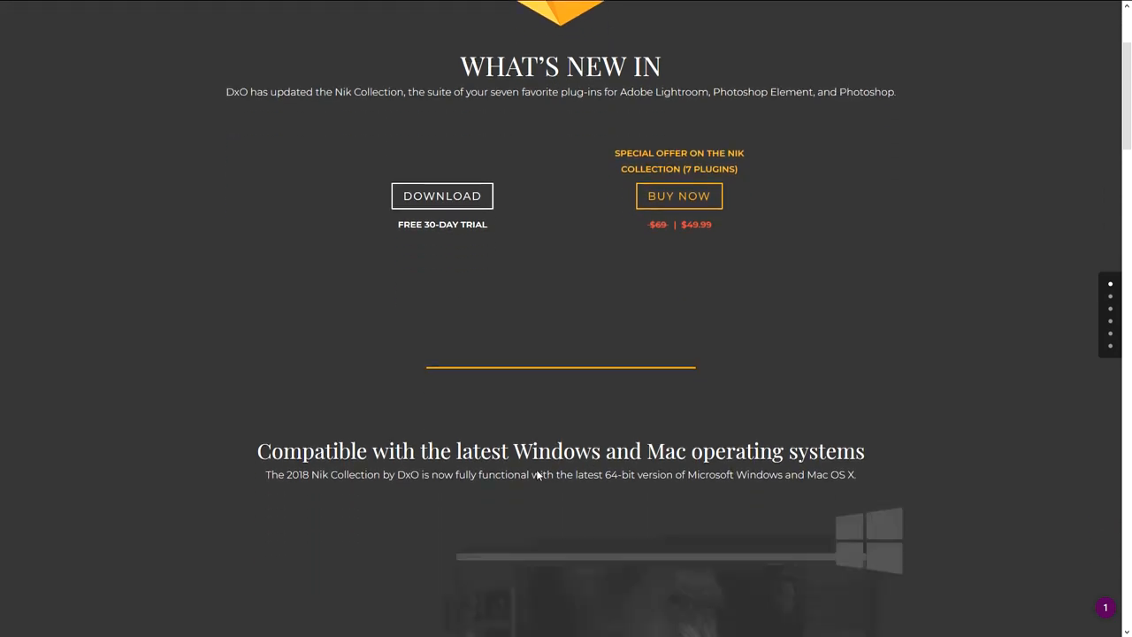
scroll(down, 3)
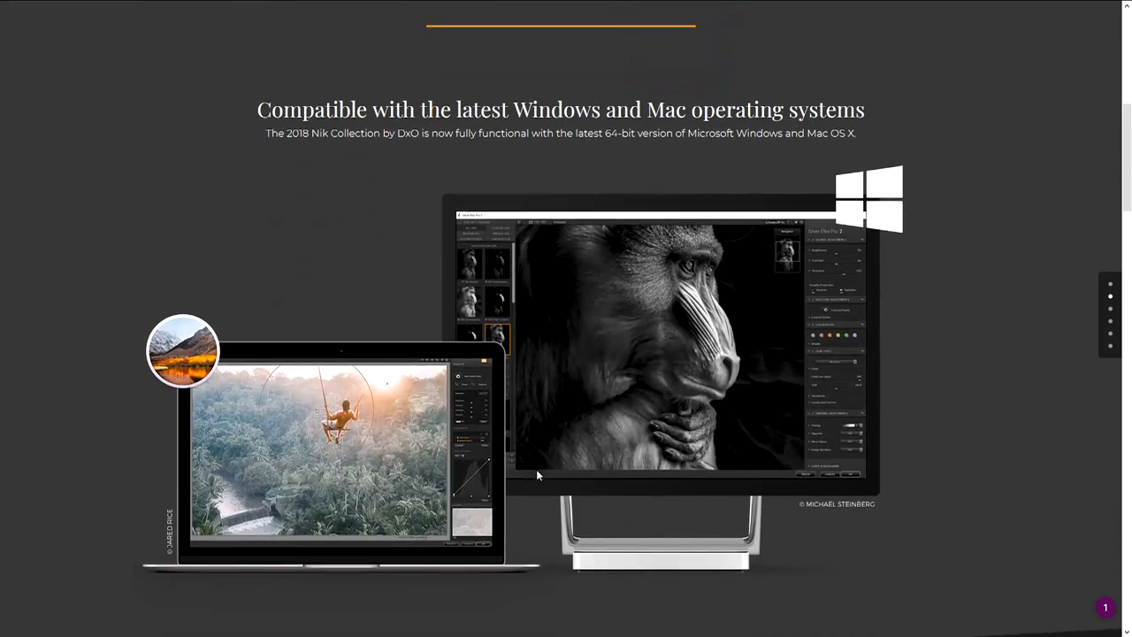
scroll(down, 3)
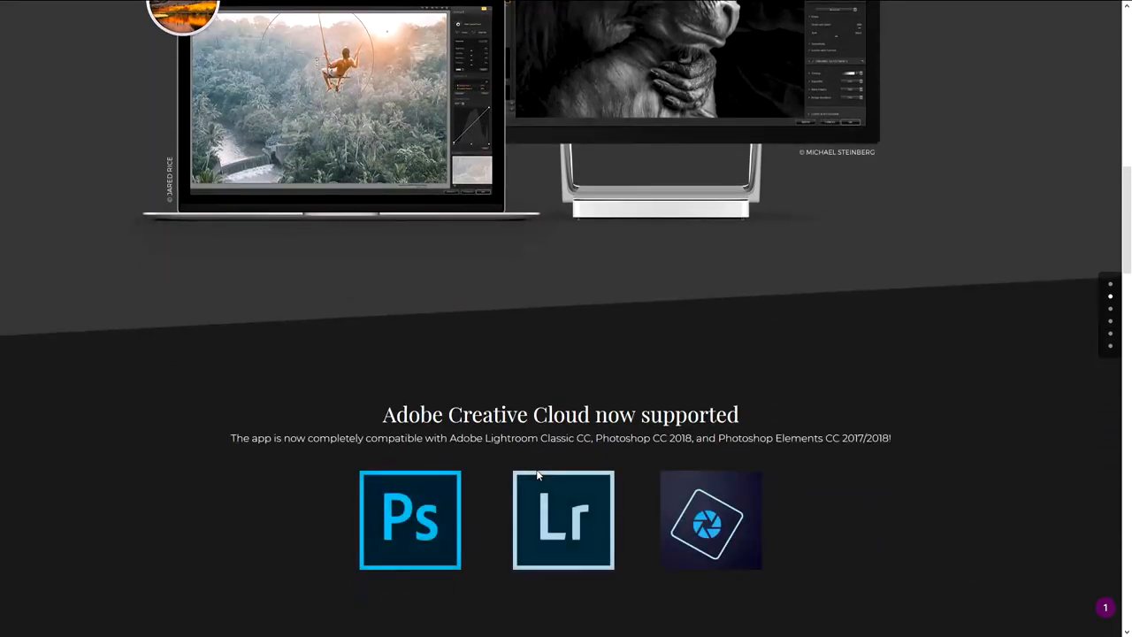
scroll(down, 3)
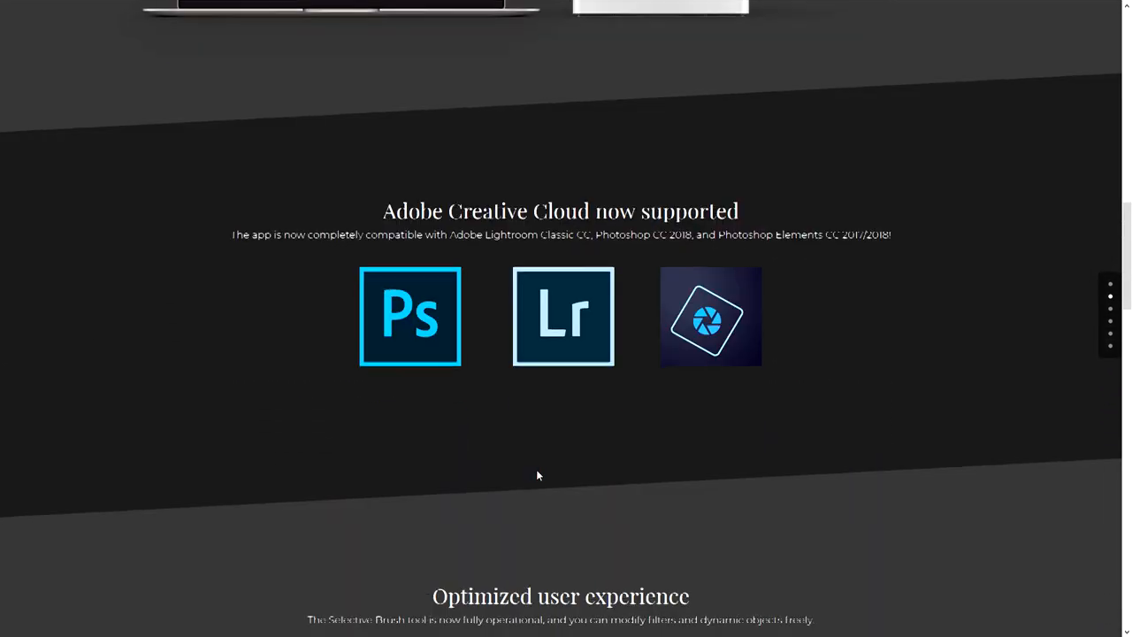
scroll(down, 3)
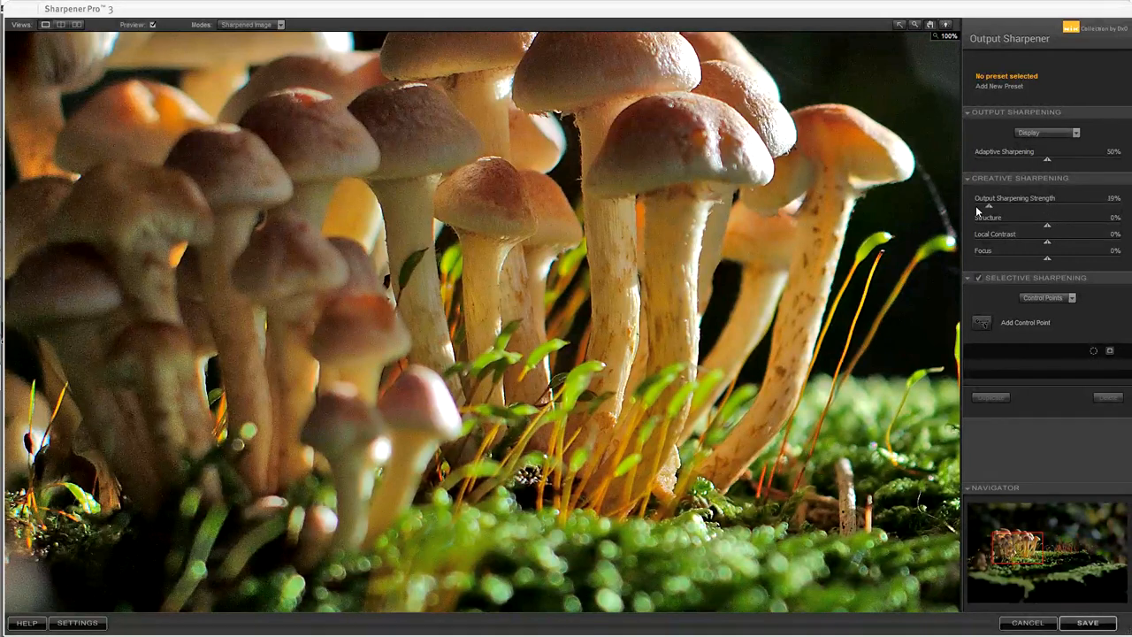
Raise the mushroom photo's output sharpening strength, structure, local contrast and focus.
drag(989, 205, 982, 205)
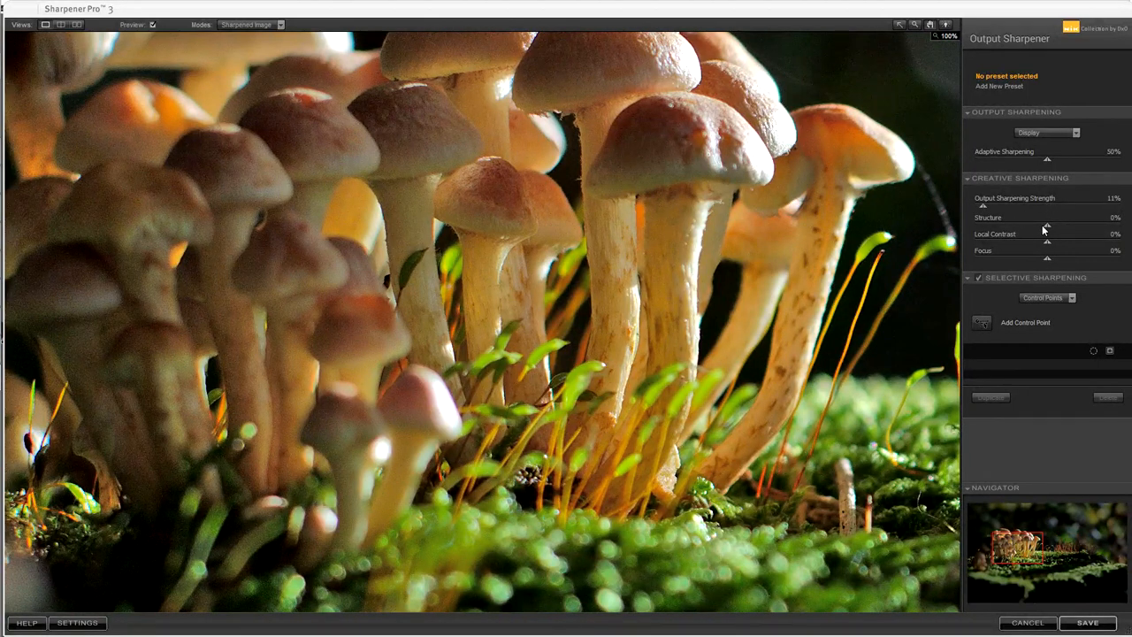
drag(1047, 227, 1088, 227)
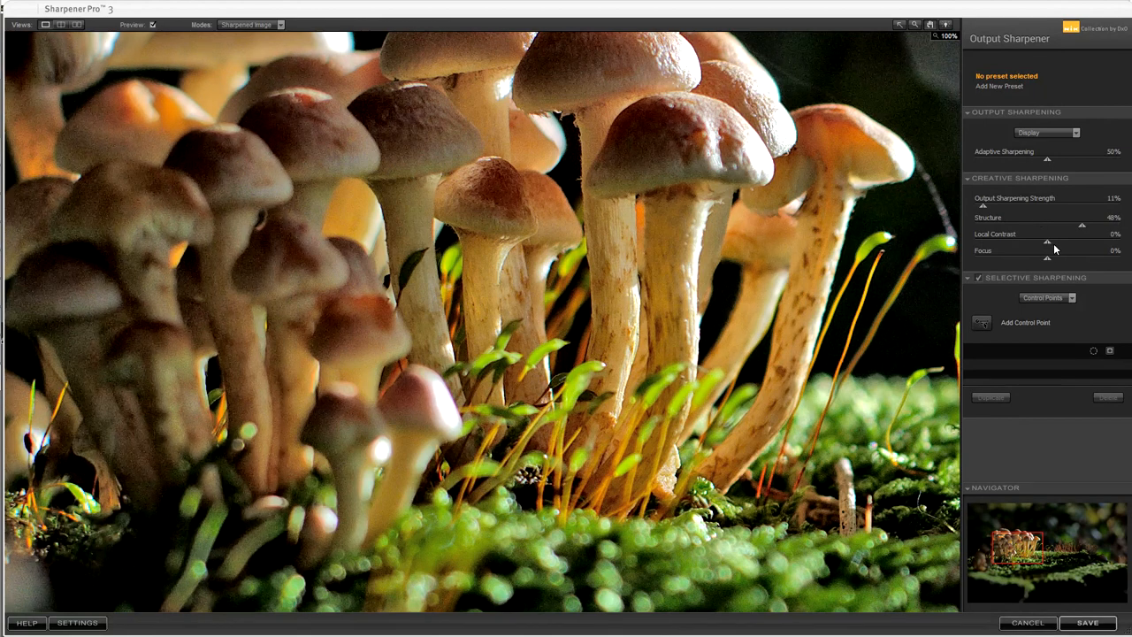
drag(1048, 240, 1070, 240)
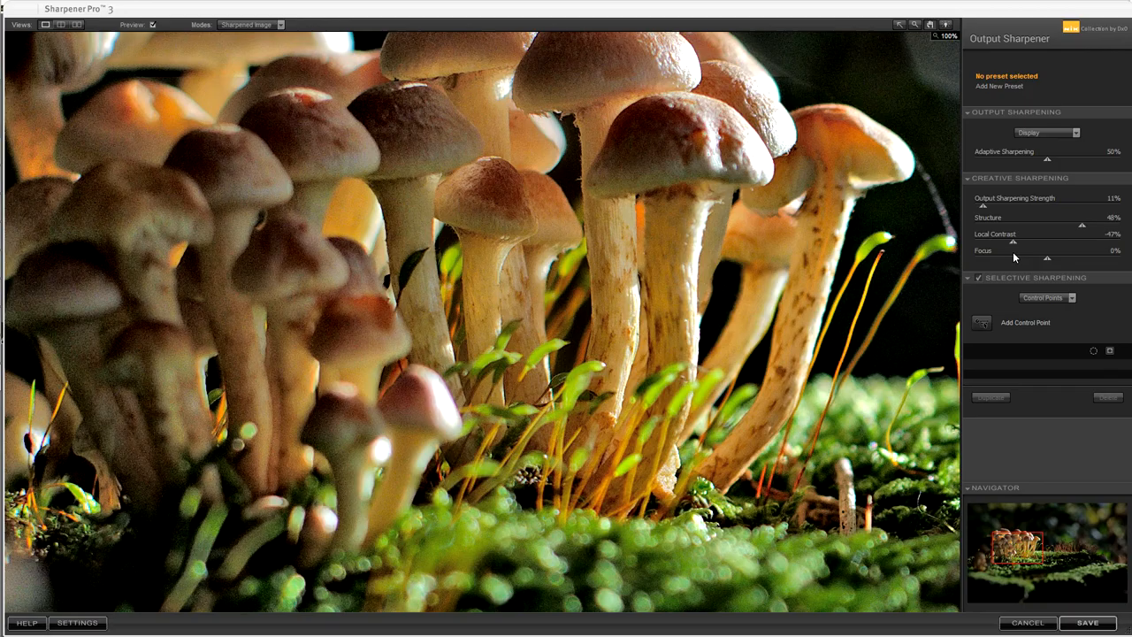
drag(1012, 240, 1025, 241)
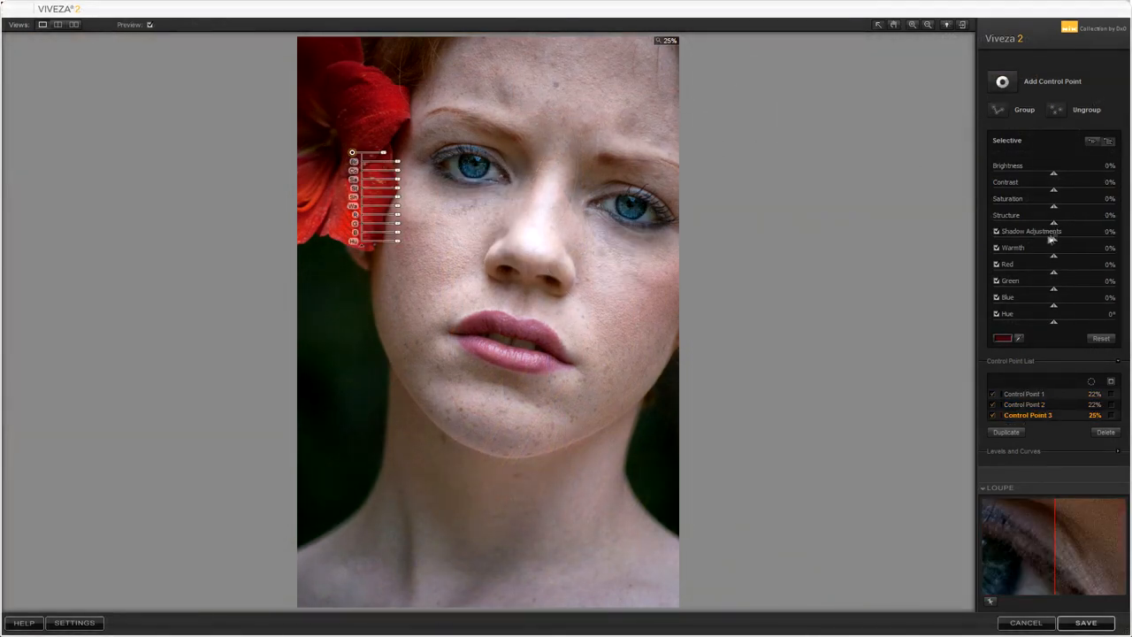
Increase the enhancement slider on the red flower's control point.
drag(1055, 205, 1088, 206)
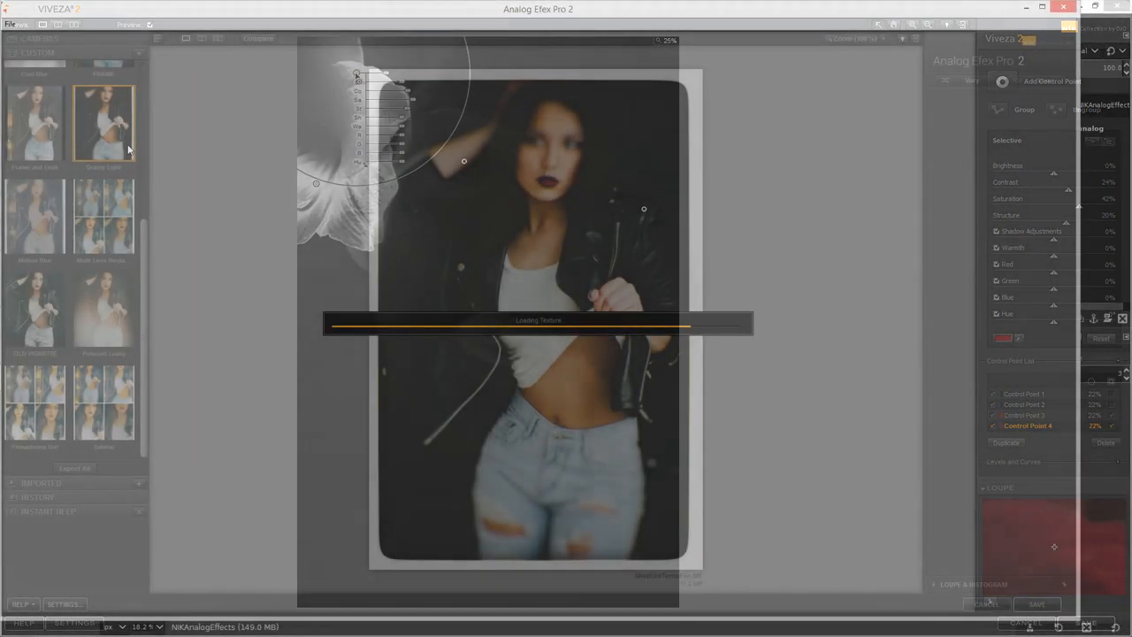
Give the portrait an analog camera look with a framed light-leak style.
click(103, 122)
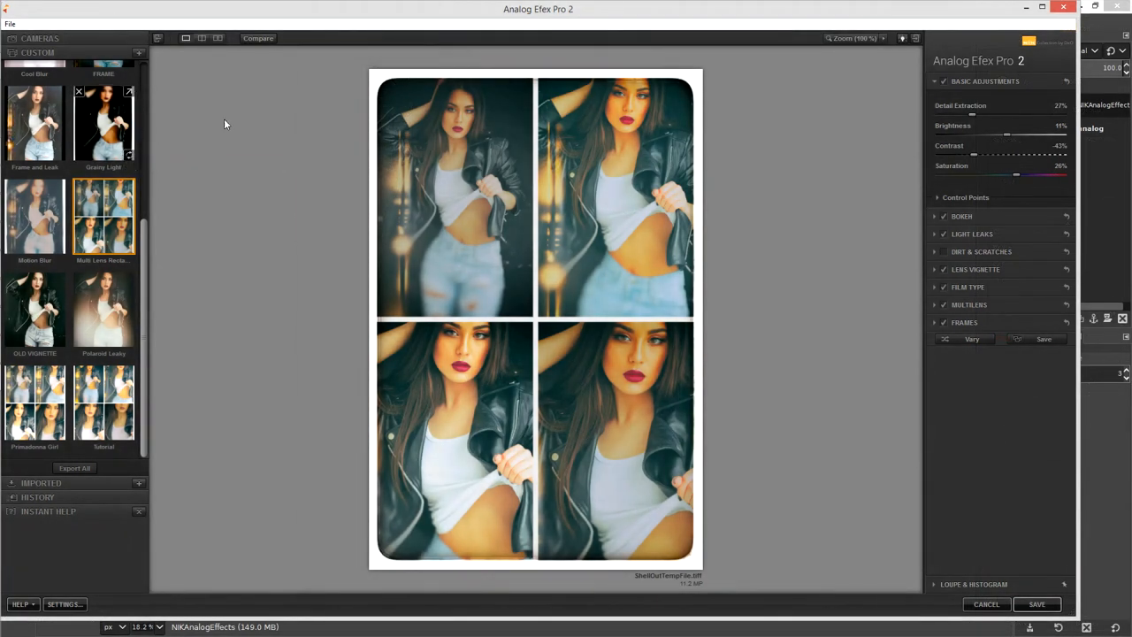
mouse_move(245, 251)
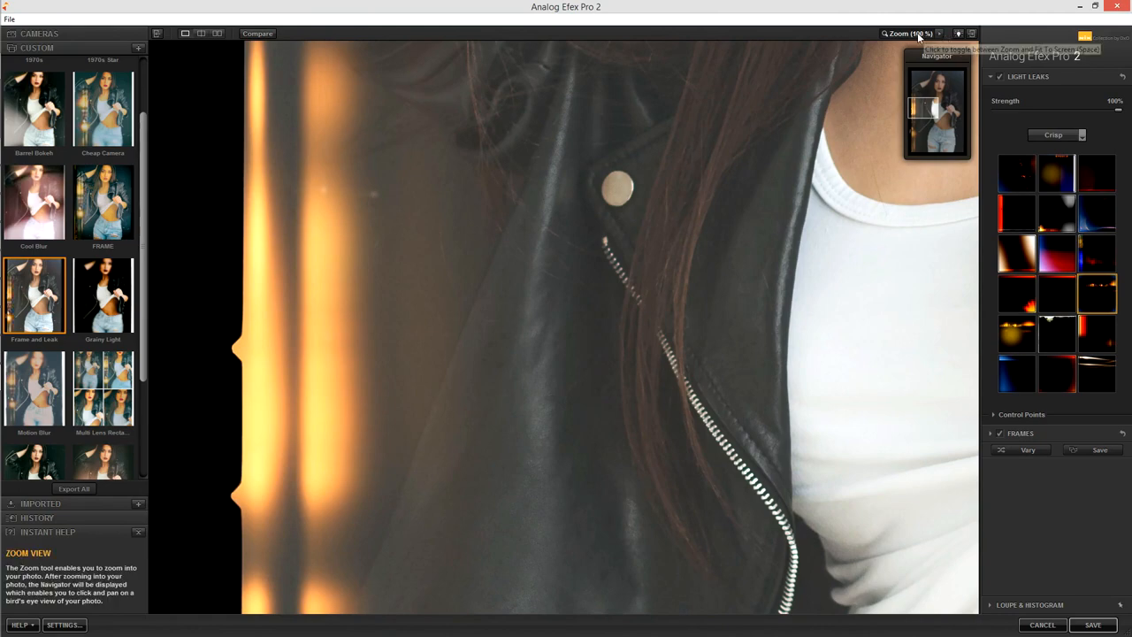
click(911, 34)
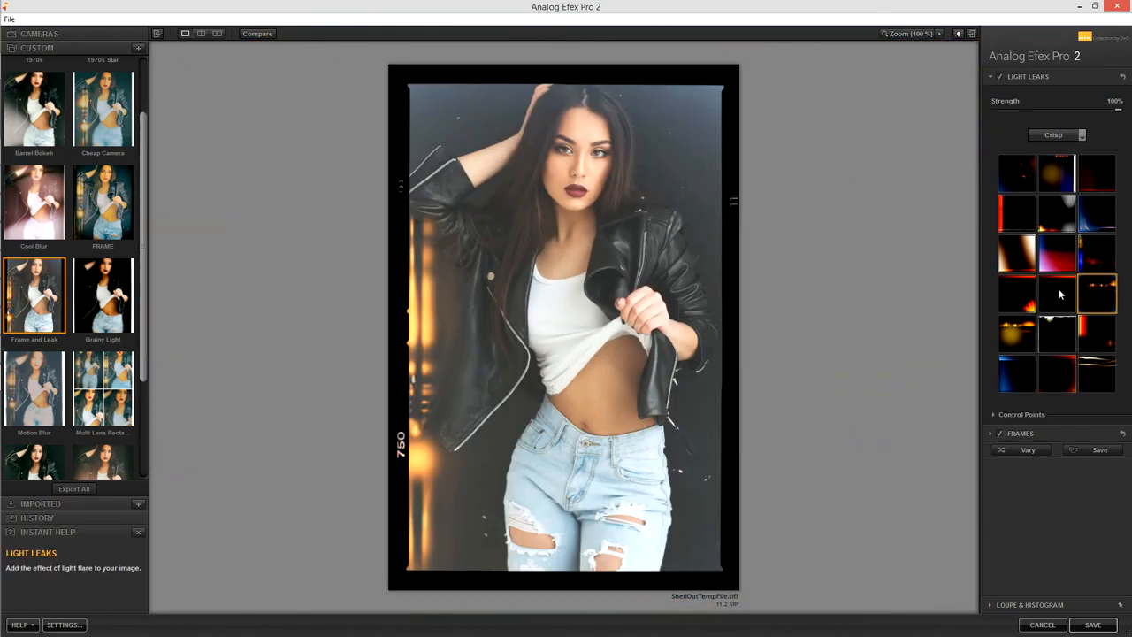
click(1056, 255)
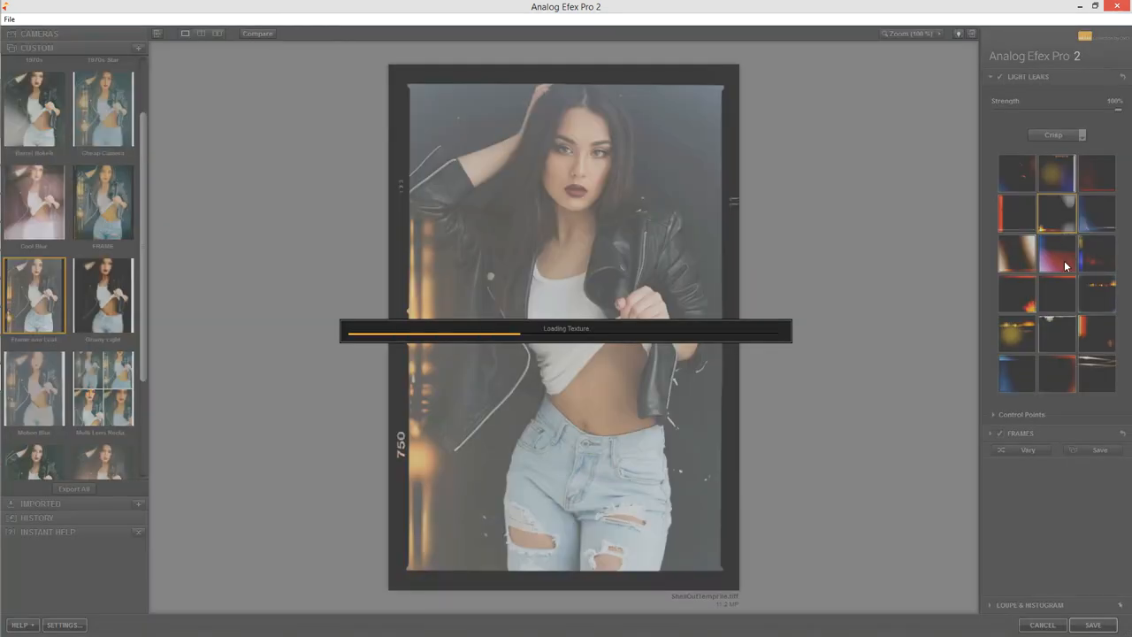
click(1056, 255)
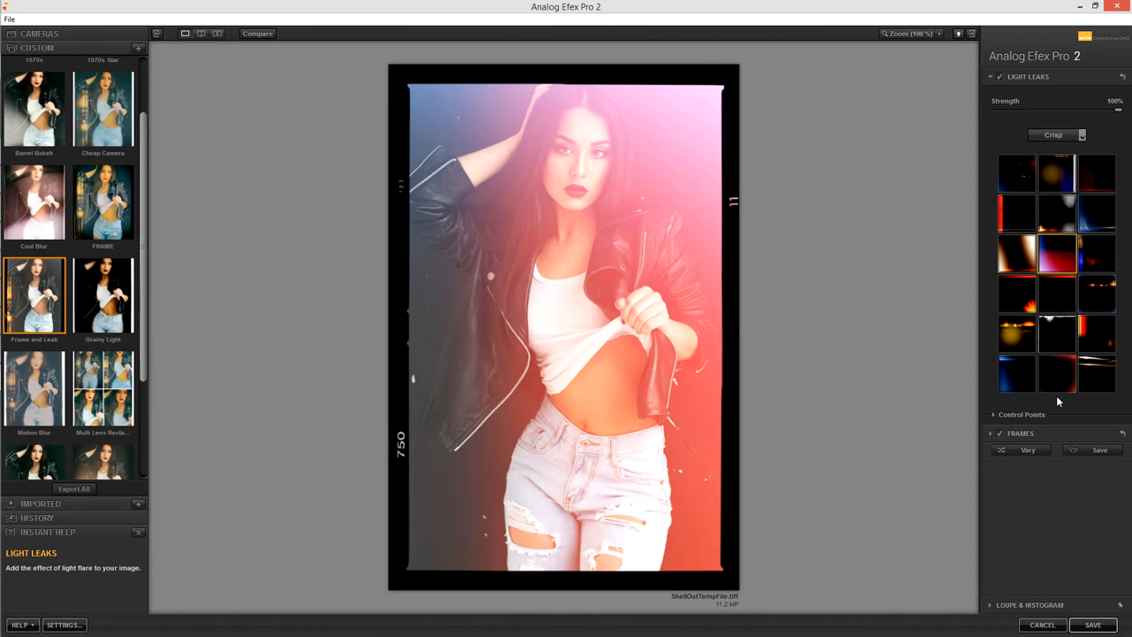
mouse_move(1119, 113)
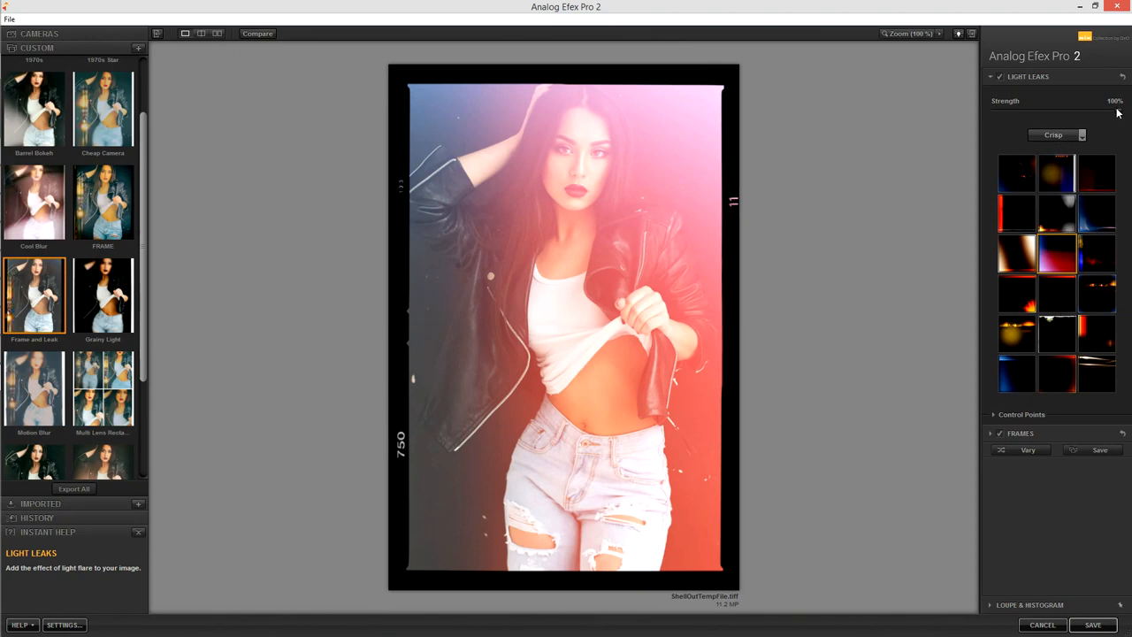
Lower the light leaks' Strength slightly below 100%.
drag(1118, 109, 1055, 109)
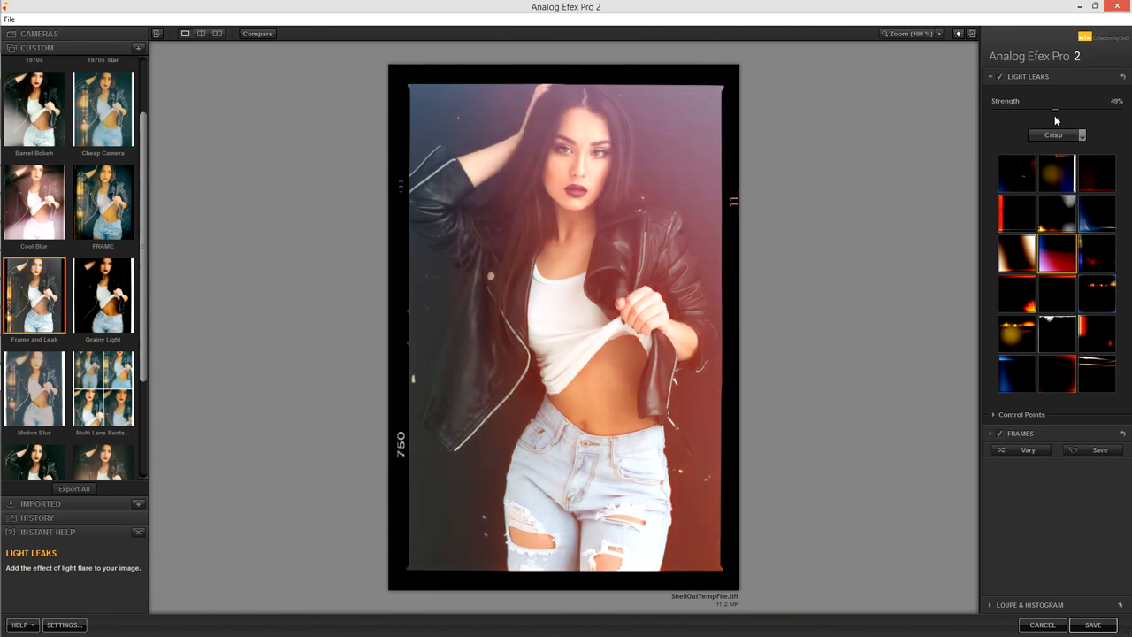
drag(1054, 110, 1090, 110)
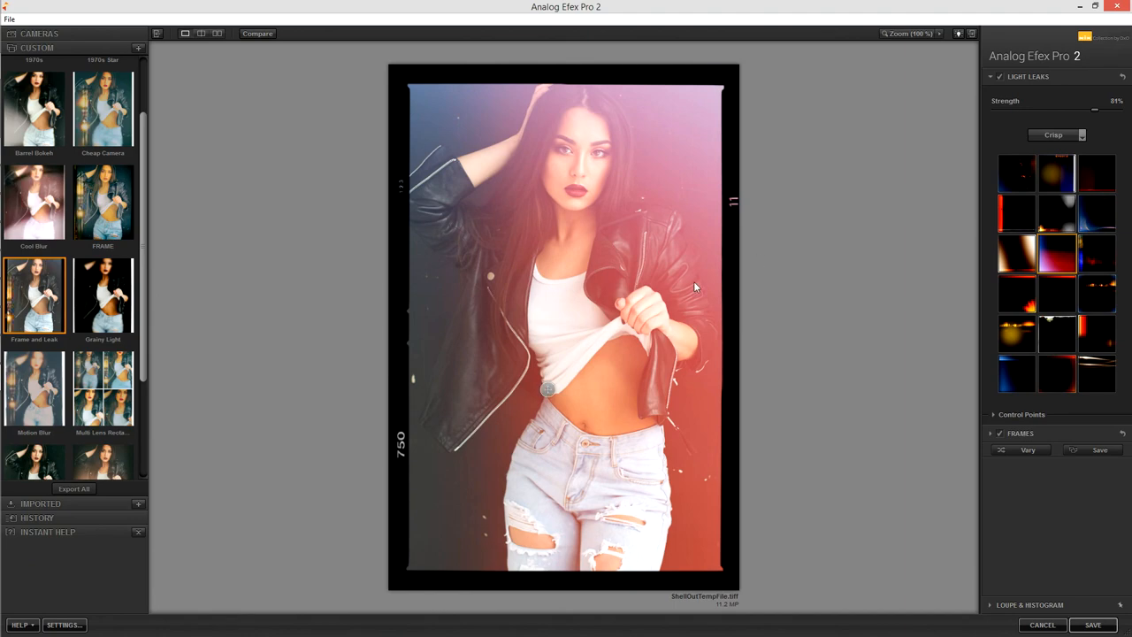
drag(1095, 110, 1076, 109)
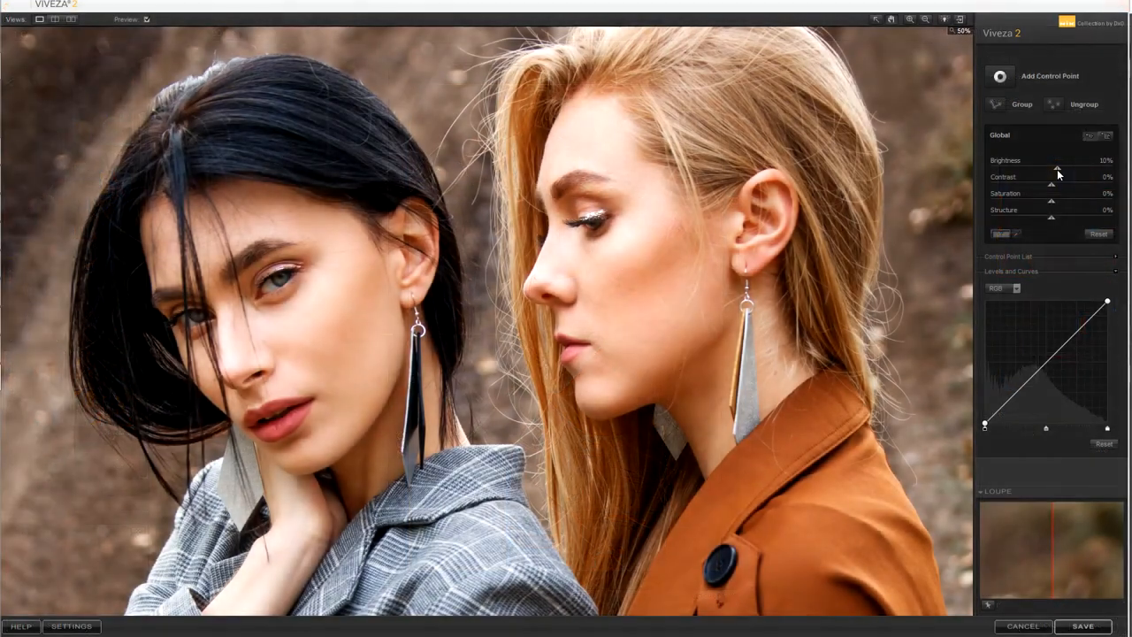
Raise the two-women photo's global brightness, lower its contrast and lift the curve's dark end.
drag(1058, 166, 1053, 166)
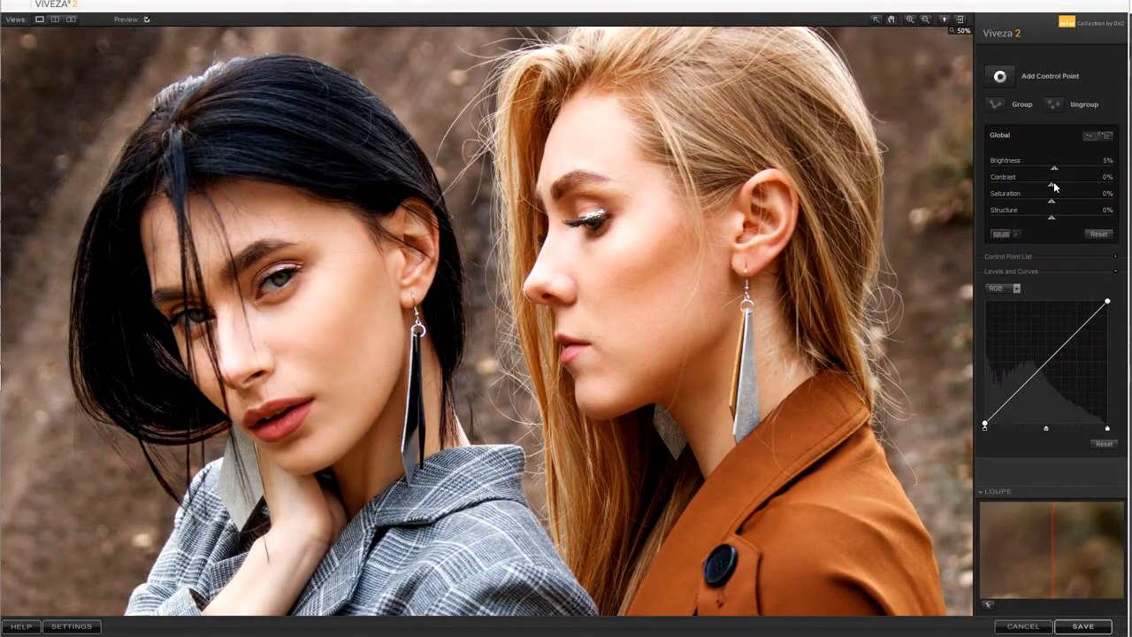
drag(1051, 184, 1033, 184)
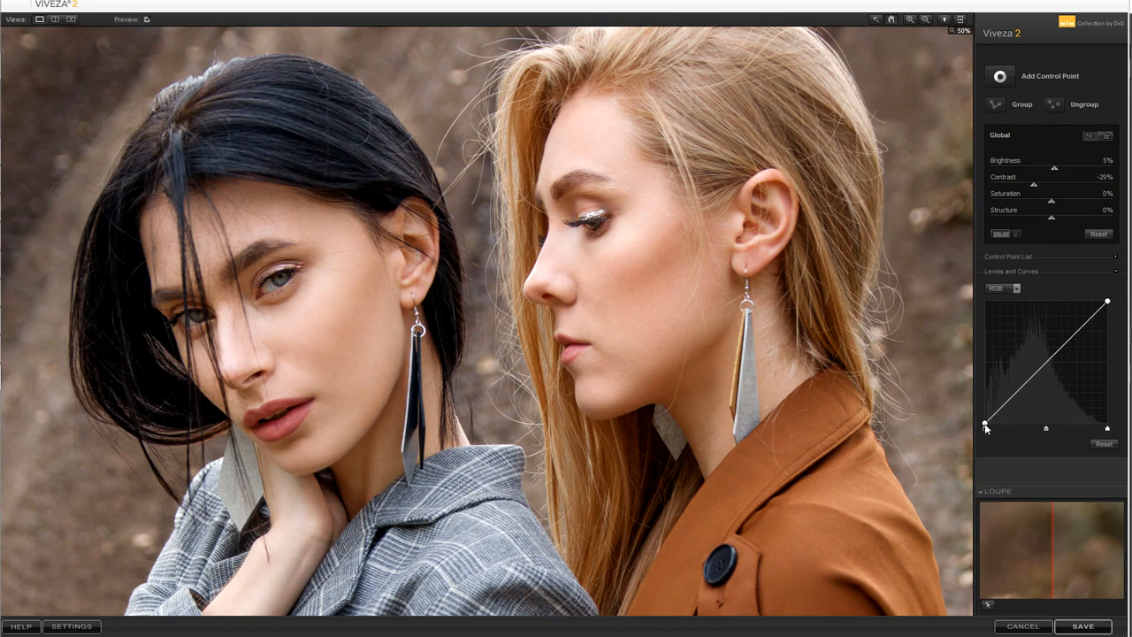
drag(987, 429, 983, 416)
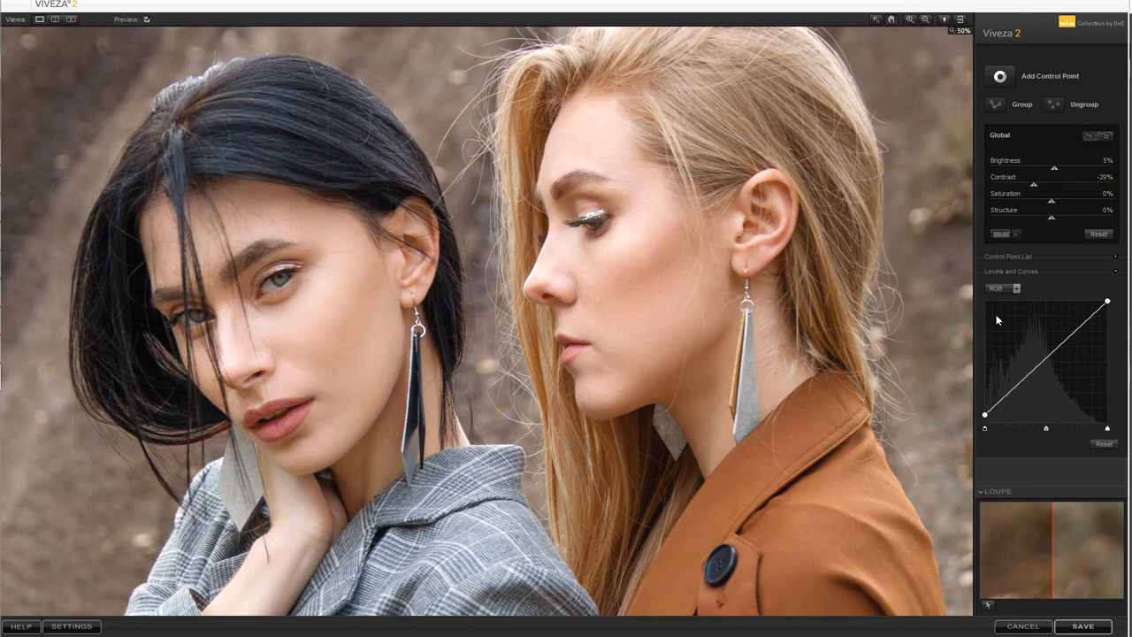
On the Red channel curve, pull down the highlights and lift the shadows.
click(1005, 288)
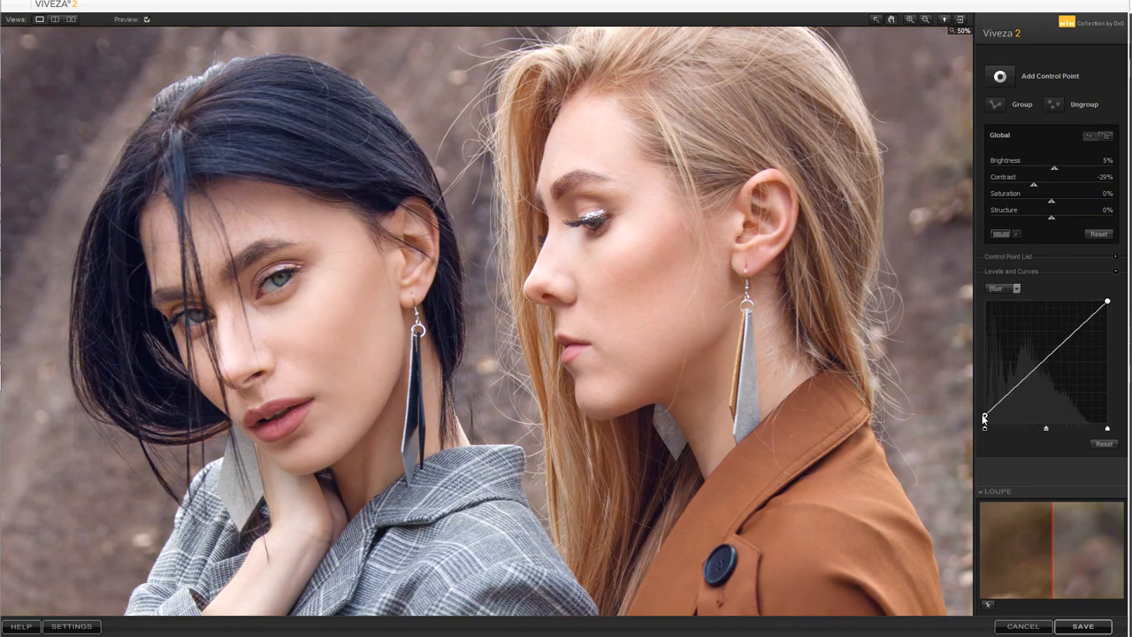
click(1016, 286)
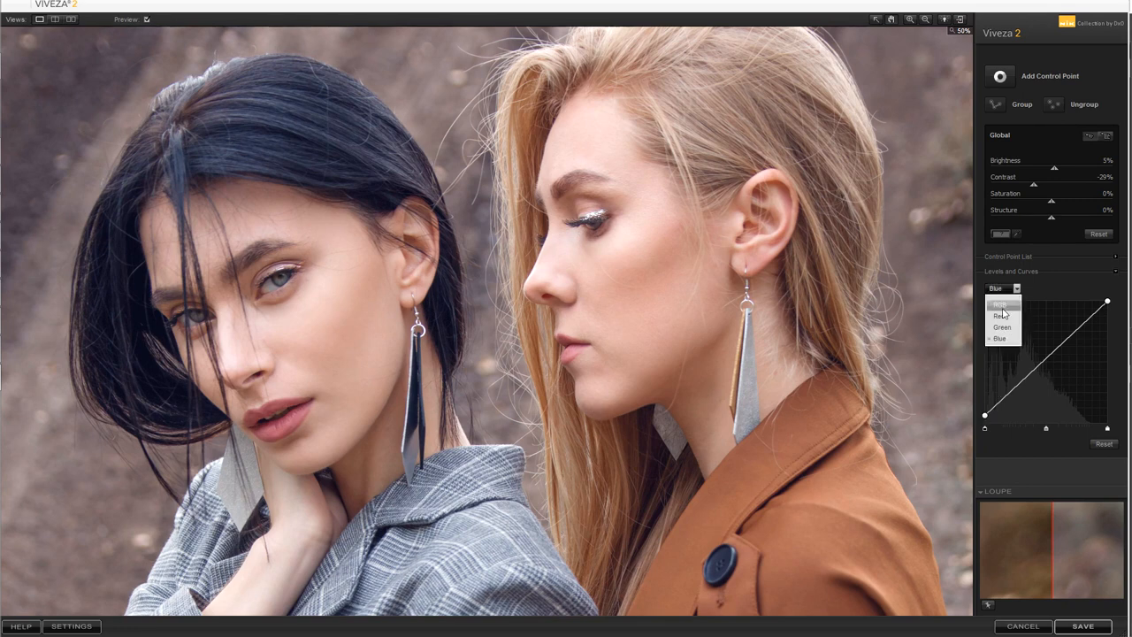
click(999, 315)
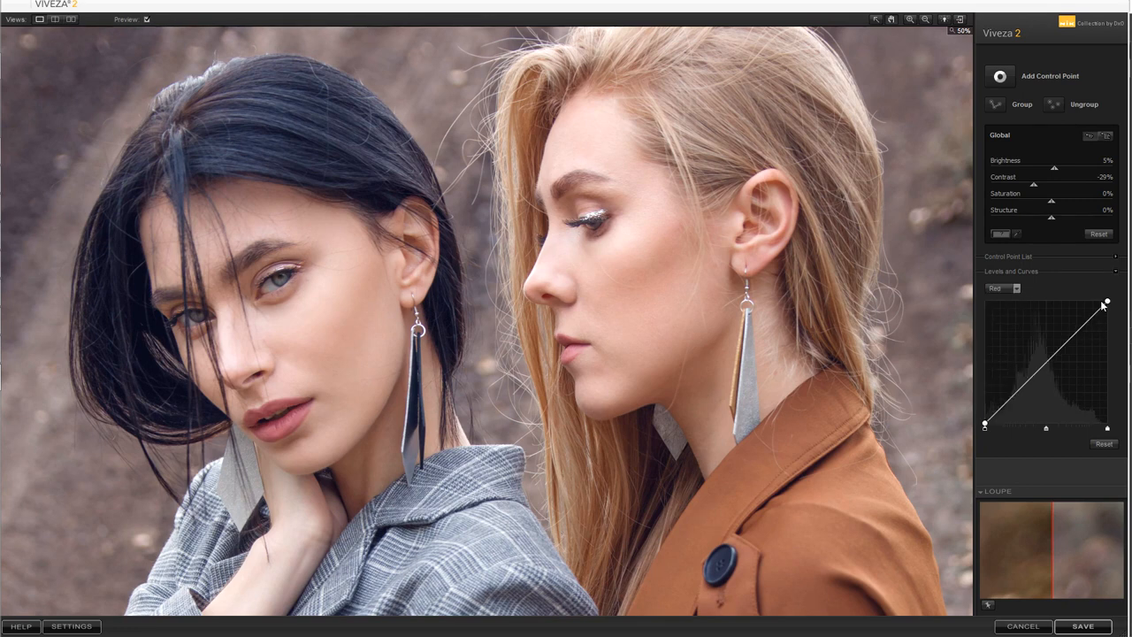
drag(1106, 304, 1090, 322)
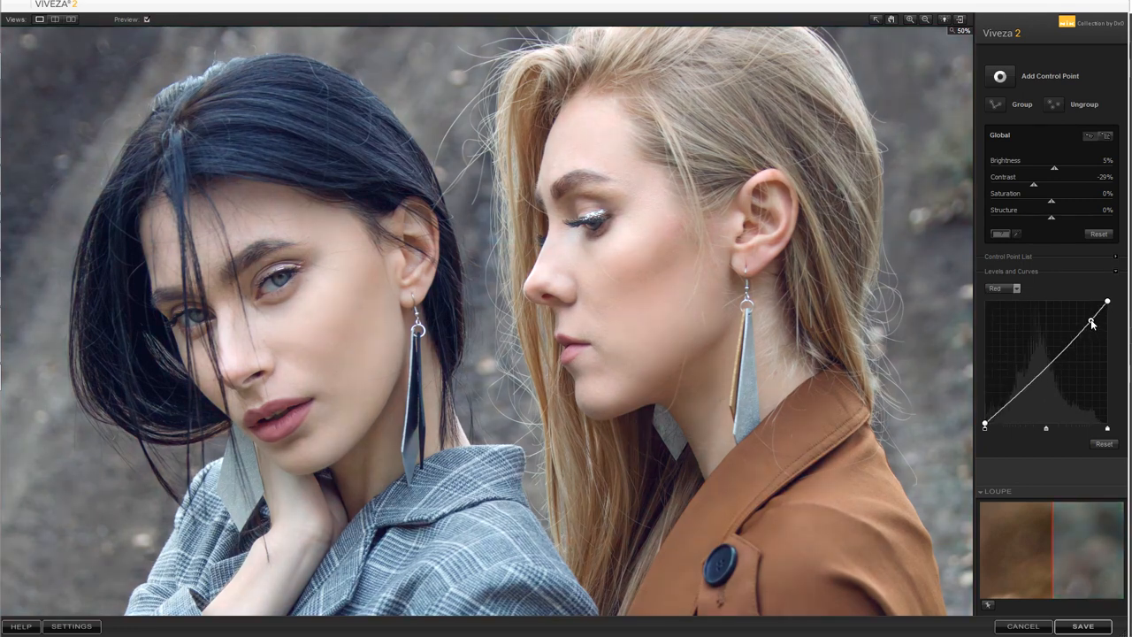
drag(1090, 322, 1005, 407)
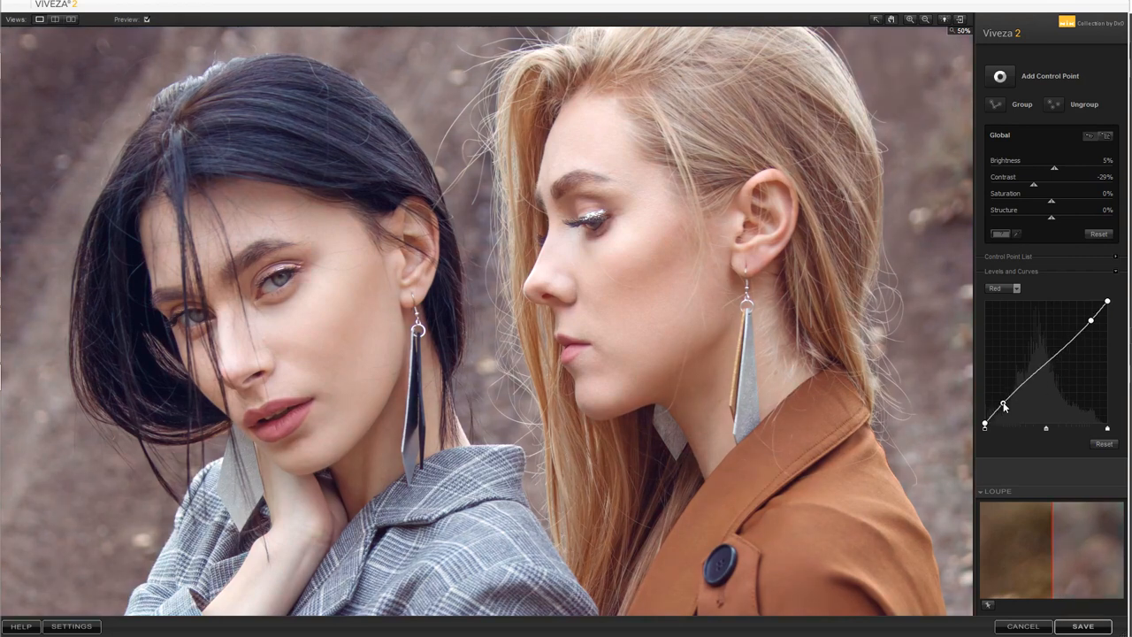
Switch to the Green channel curve and add a shadow point.
click(1004, 288)
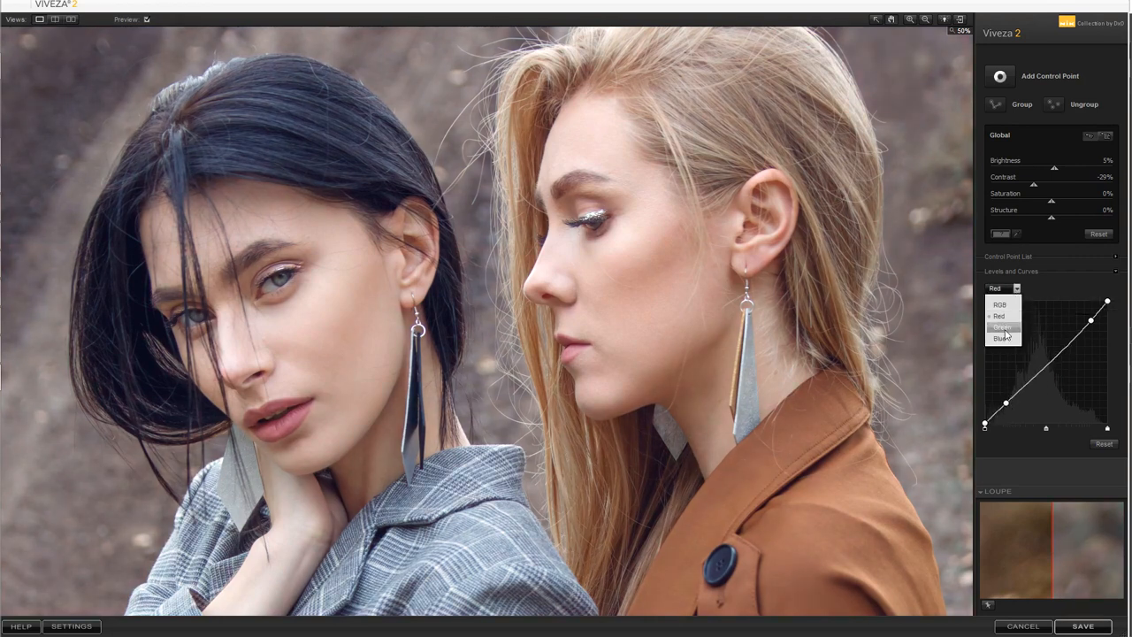
click(1001, 327)
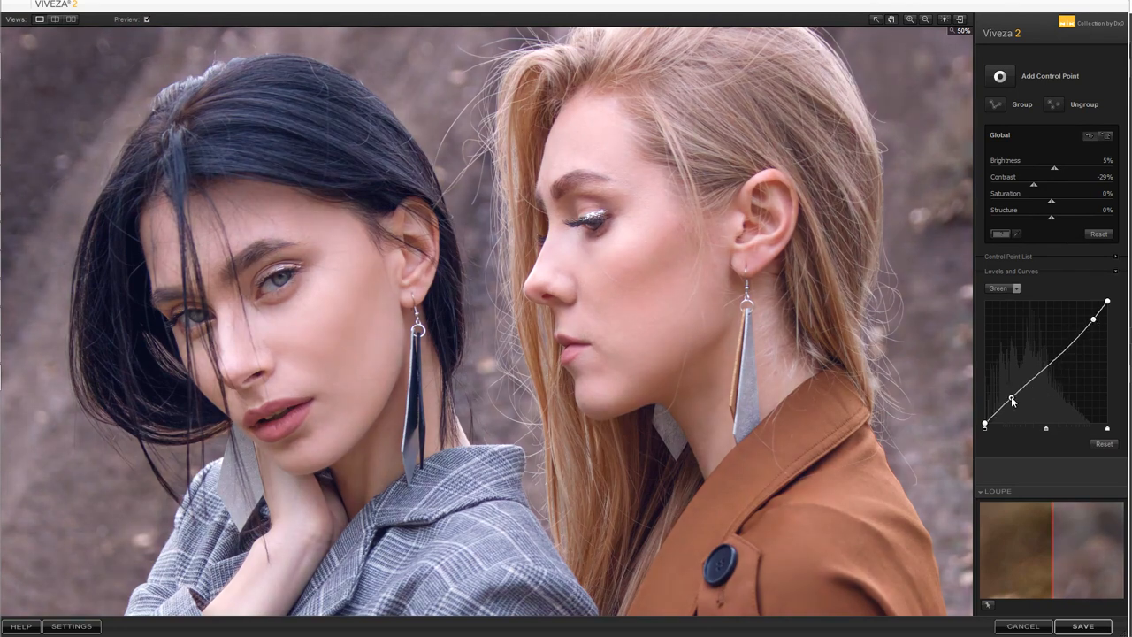
click(1005, 288)
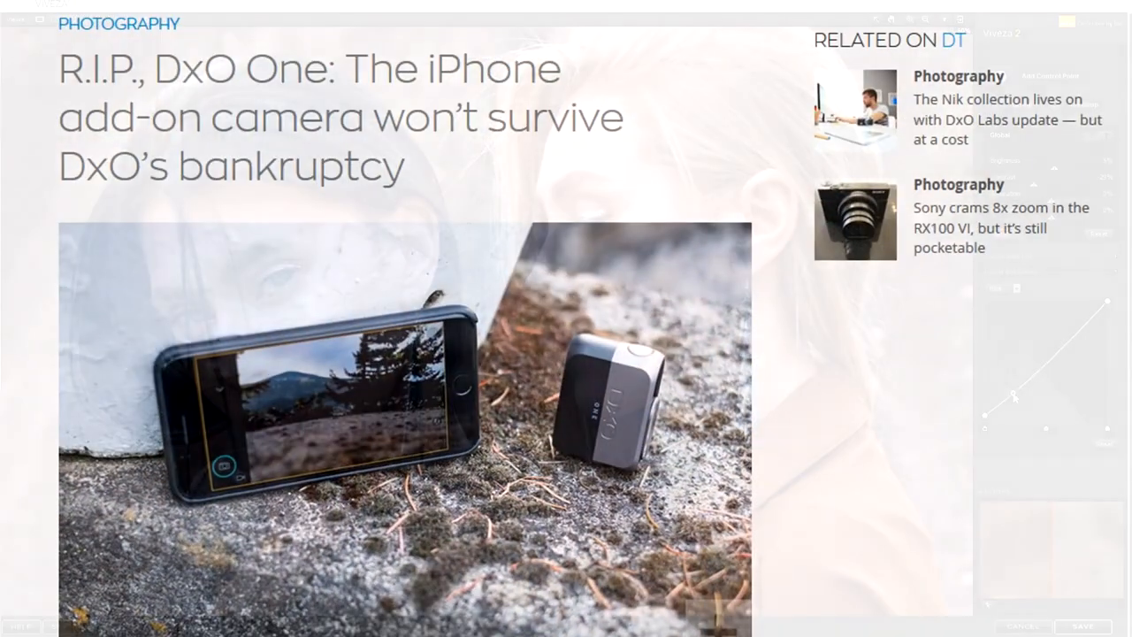
scroll(down, 3)
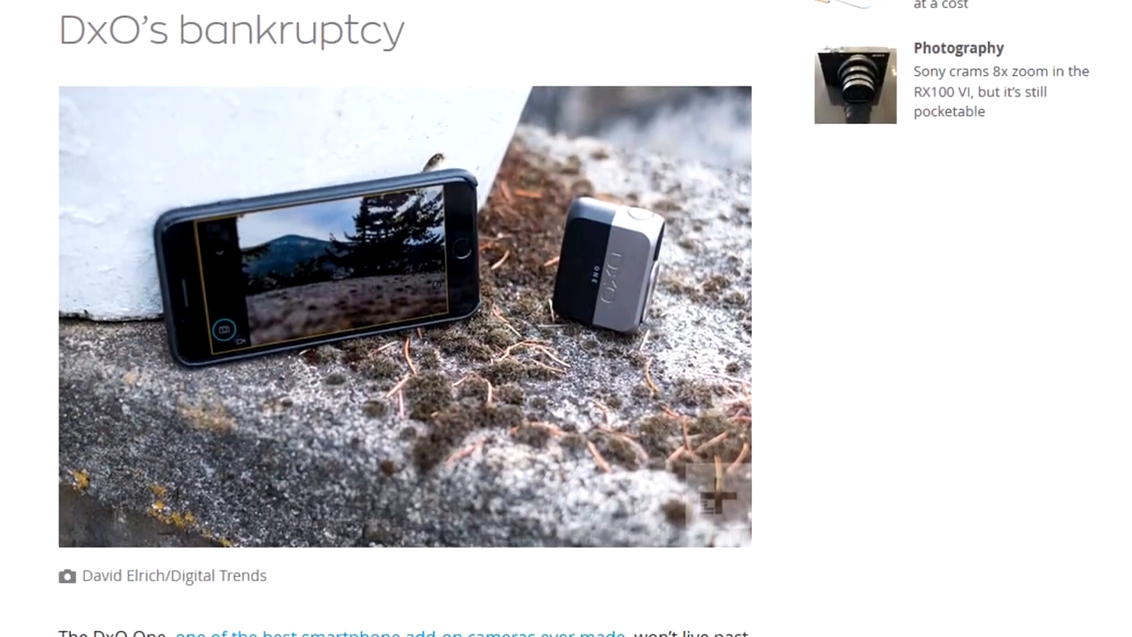
scroll(down, 3)
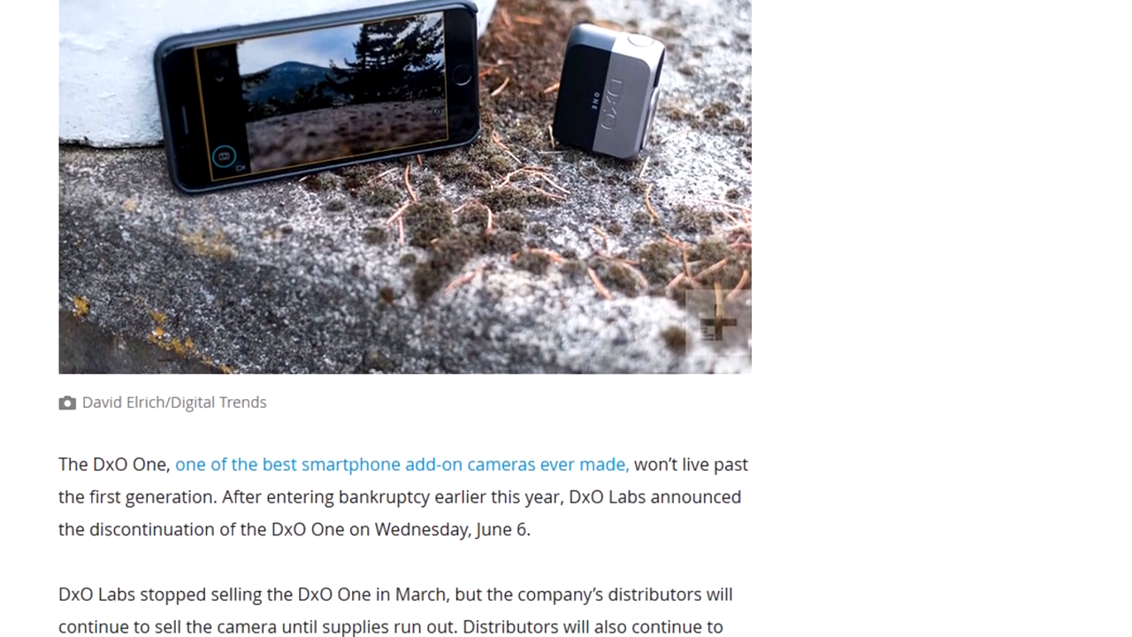
scroll(down, 3)
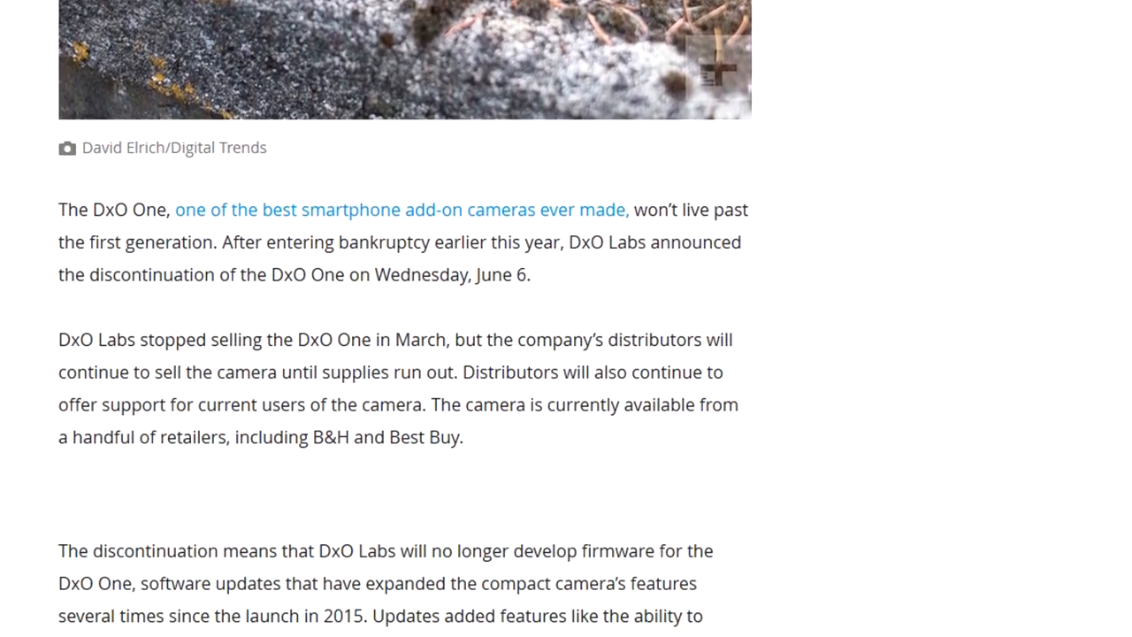
scroll(down, 3)
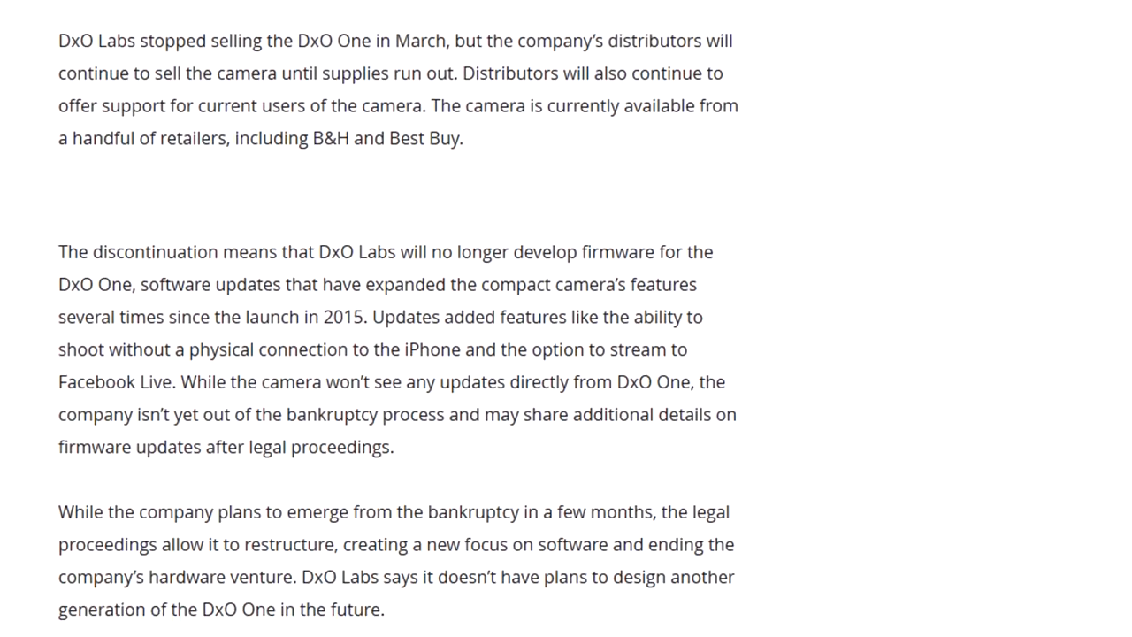
scroll(down, 3)
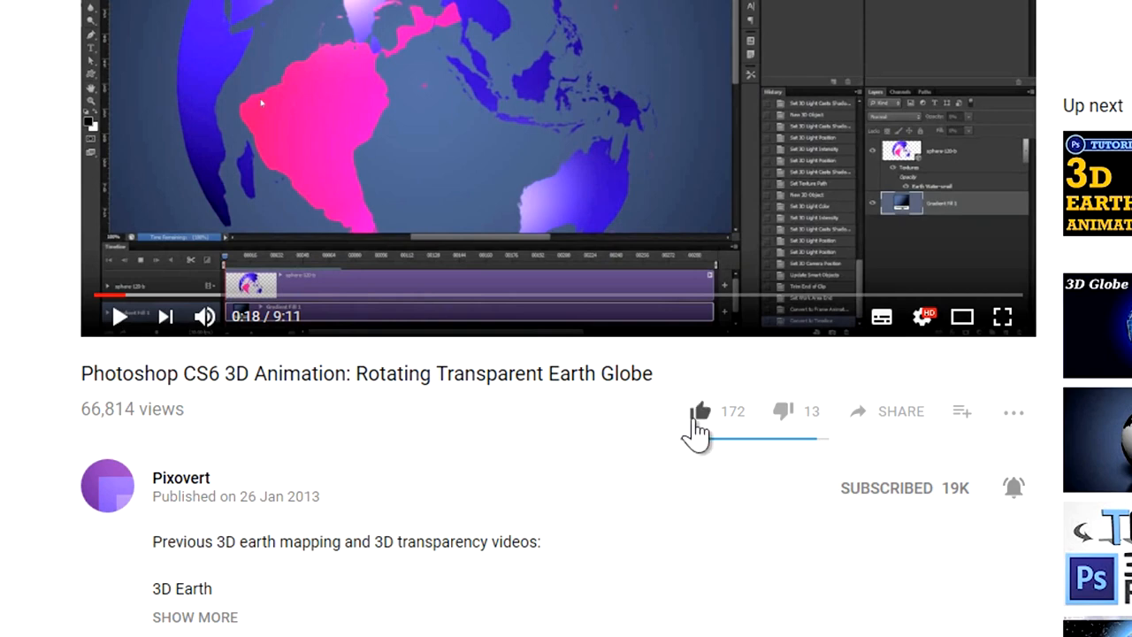
Like the rotating Earth globe video and show its sharing options.
click(701, 410)
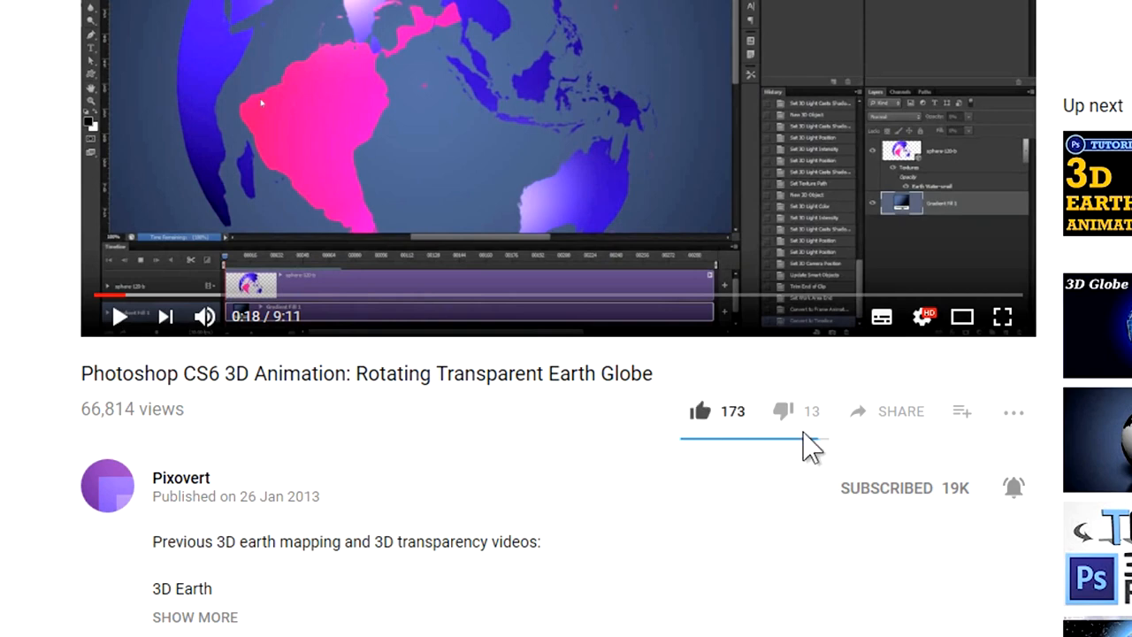
click(899, 411)
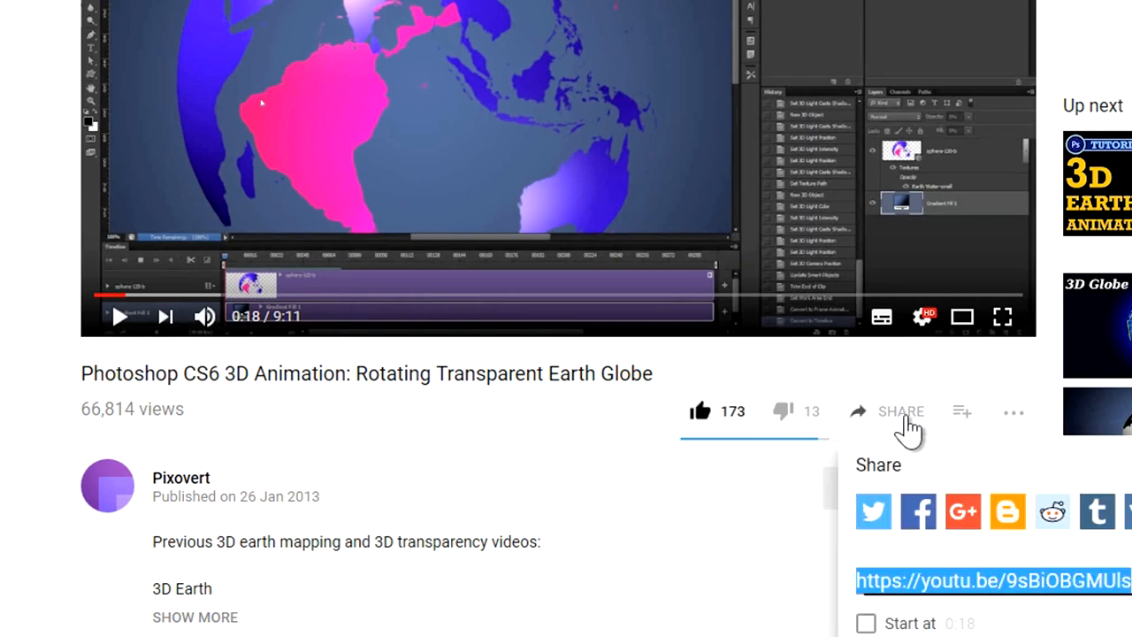